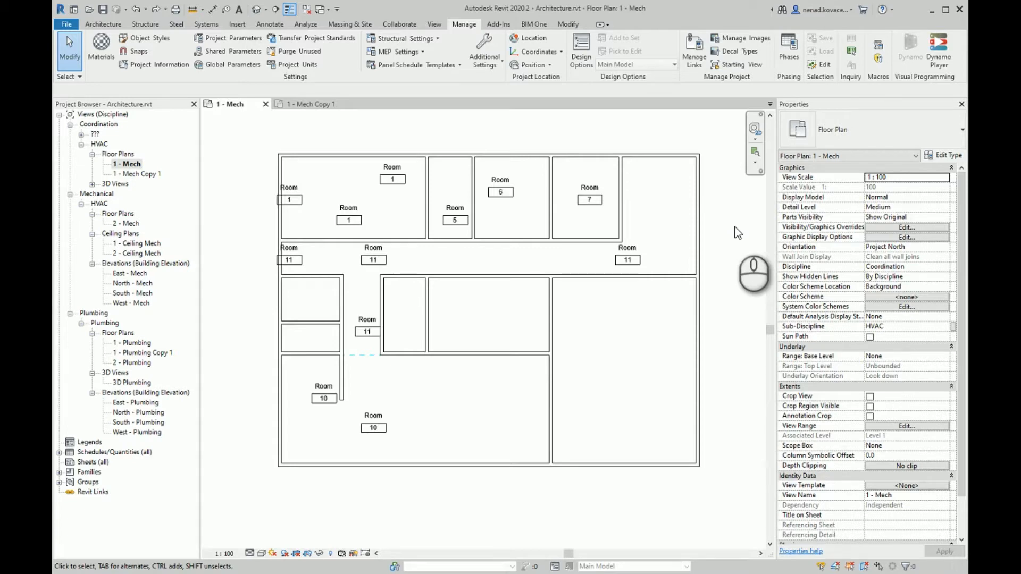
mouse_move(534, 303)
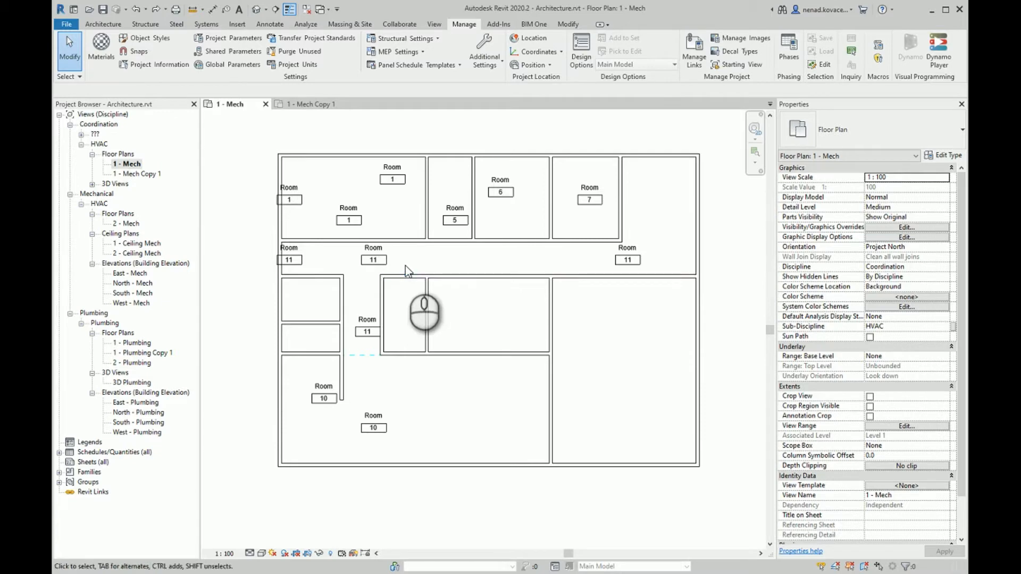
Inspect the misplaced room tags and the untagged room at lower right in the plan
click(348, 217)
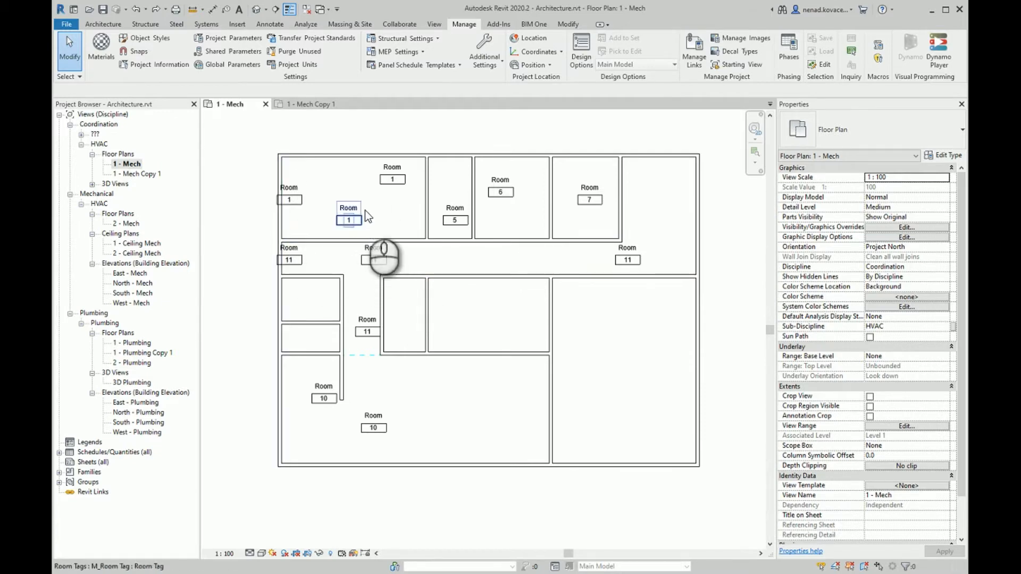
click(392, 179)
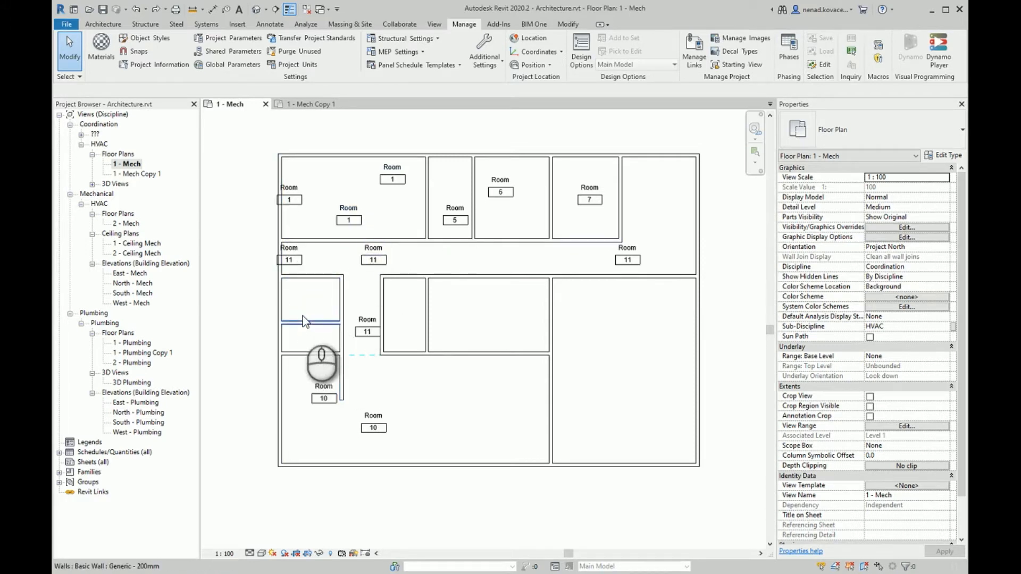
click(290, 258)
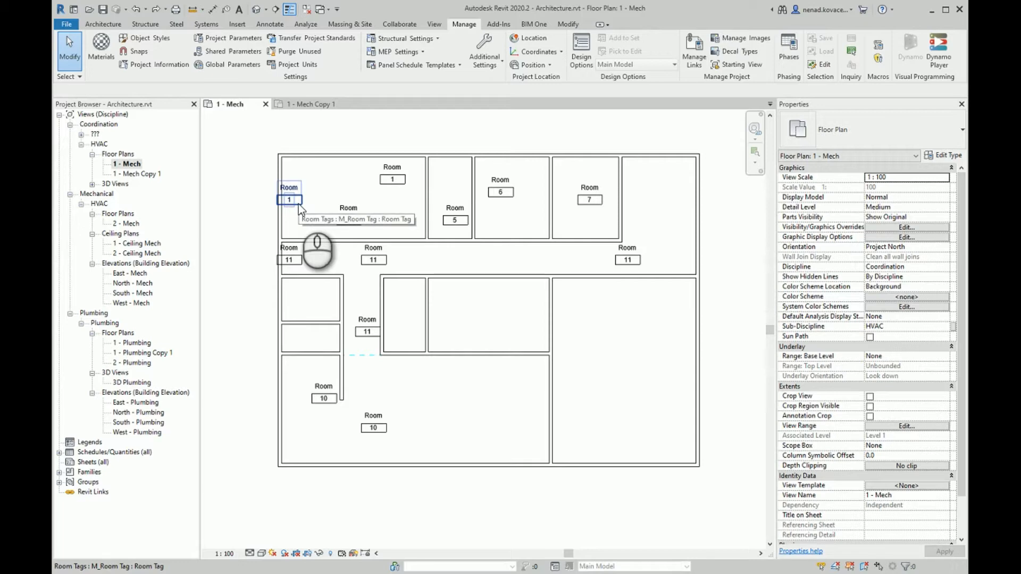
click(592, 423)
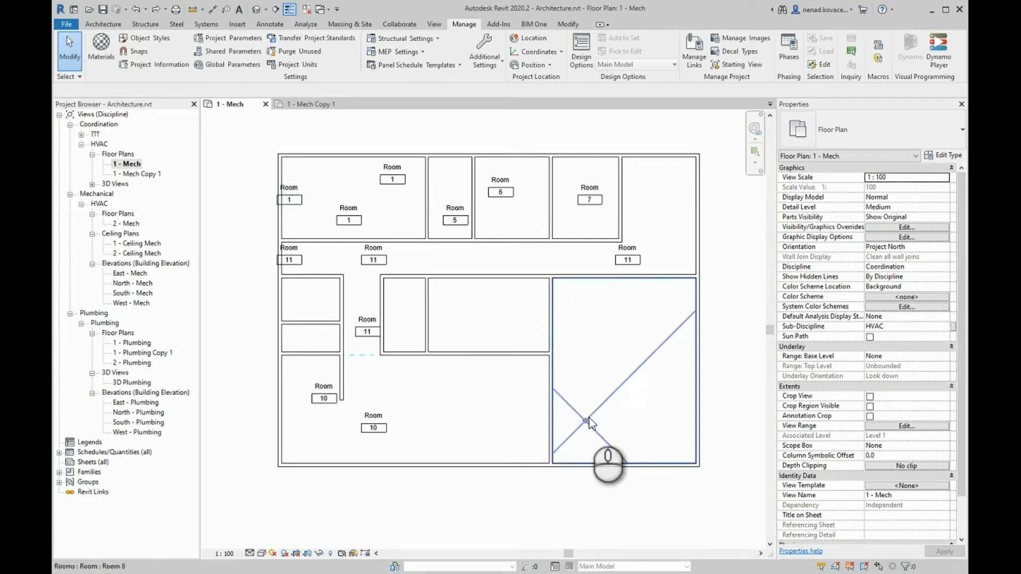
mouse_move(583, 423)
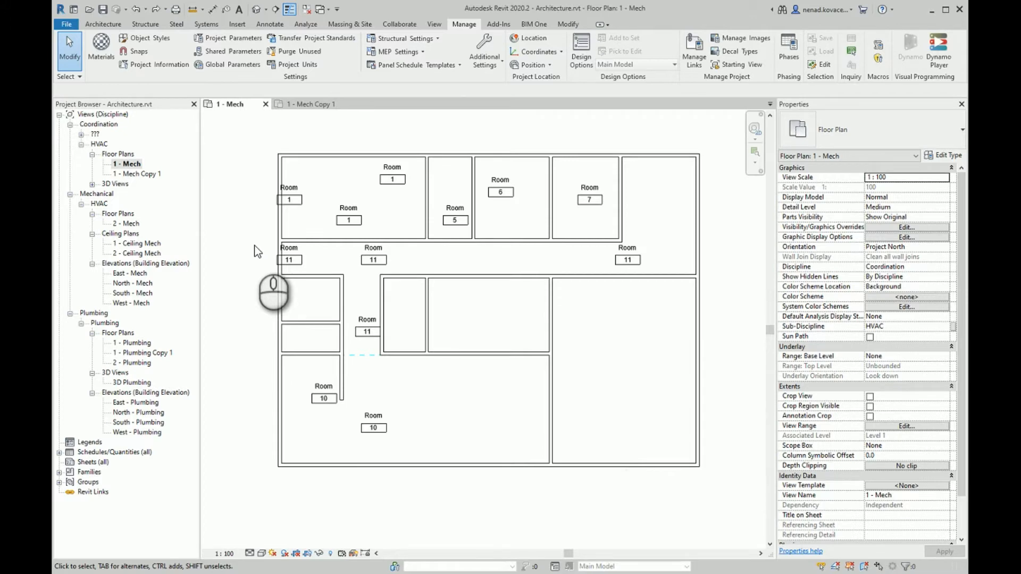
mouse_move(264, 300)
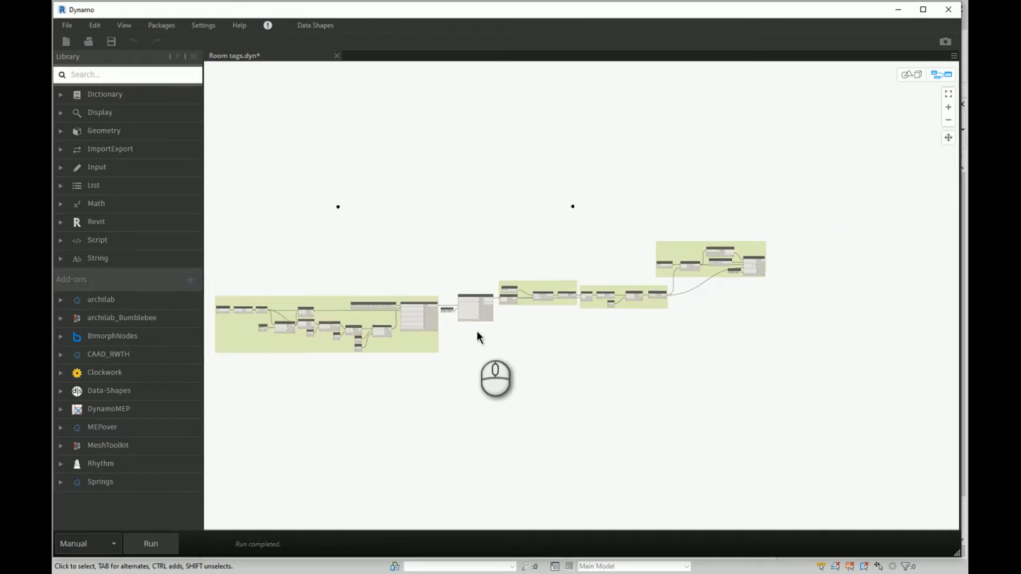
Review the tag-deletion, Create new room tags and view-selection groups, and select the Rooms category node
drag(478, 337, 568, 334)
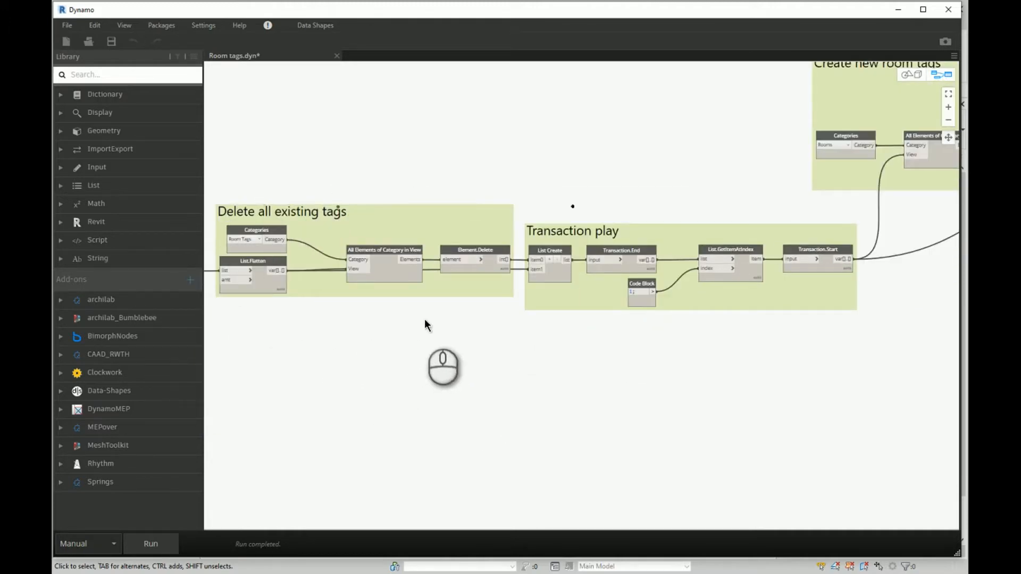
drag(443, 364, 440, 335)
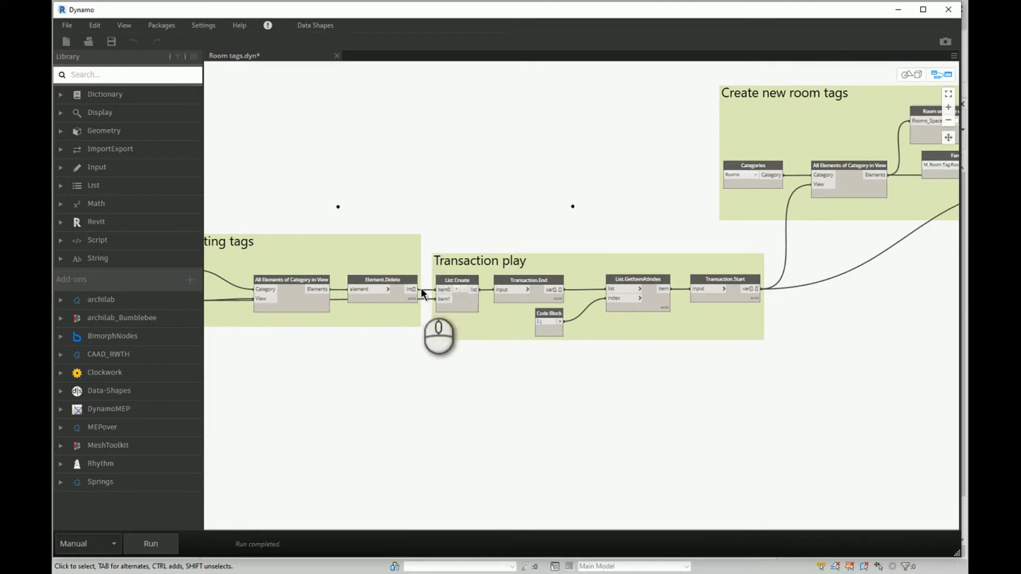
mouse_move(498, 380)
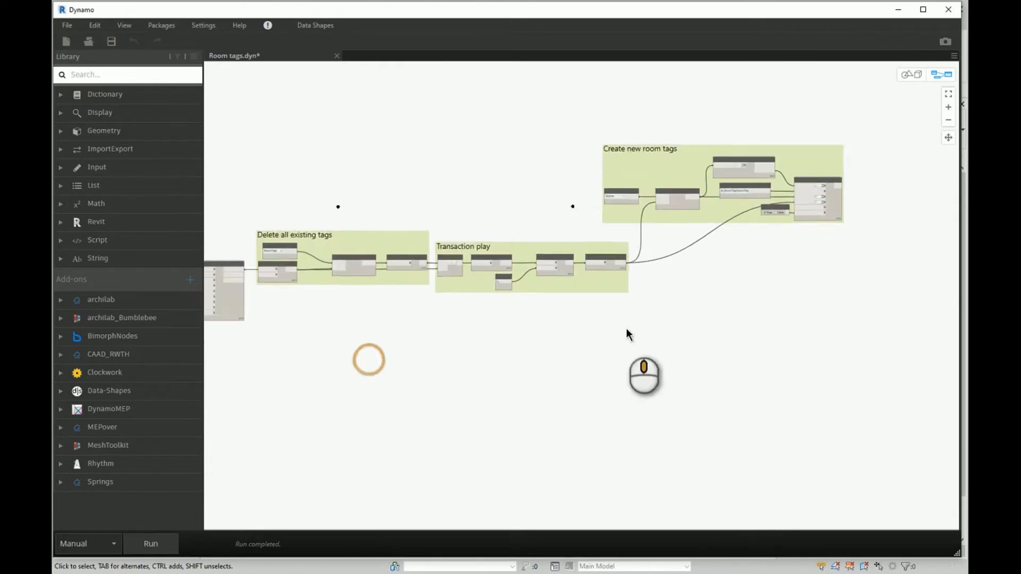
drag(628, 335, 283, 383)
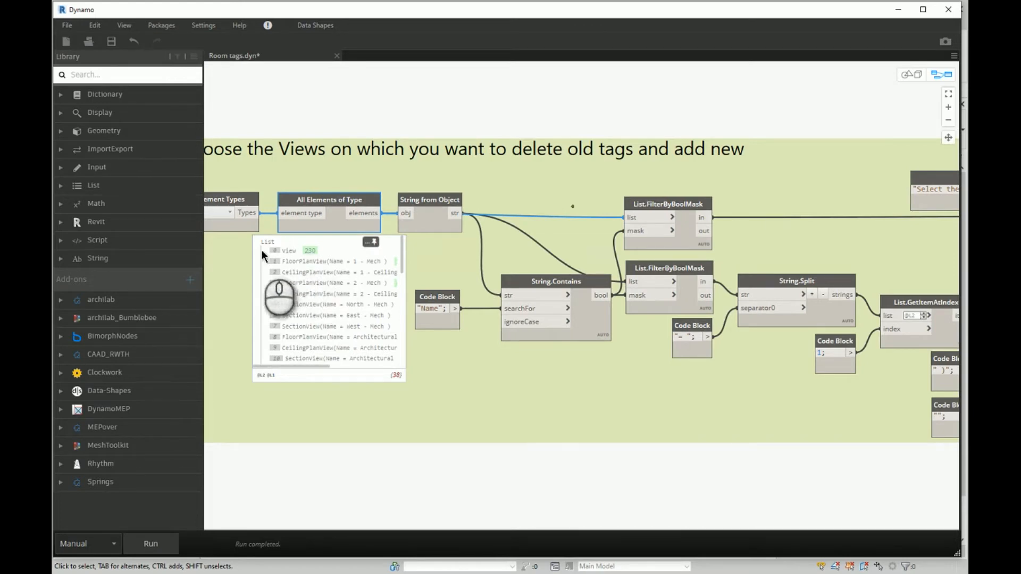
mouse_move(374, 342)
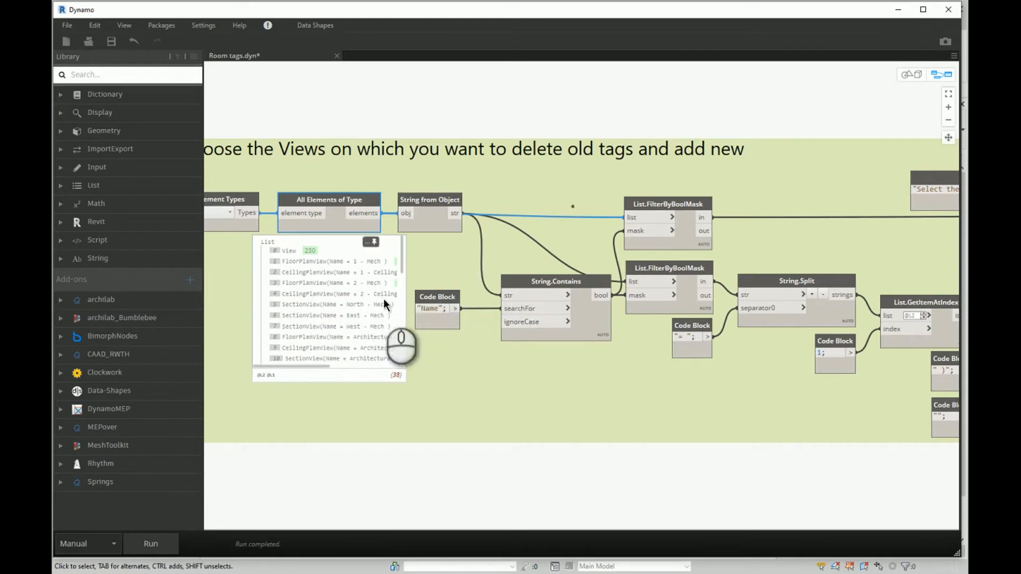
mouse_move(625, 384)
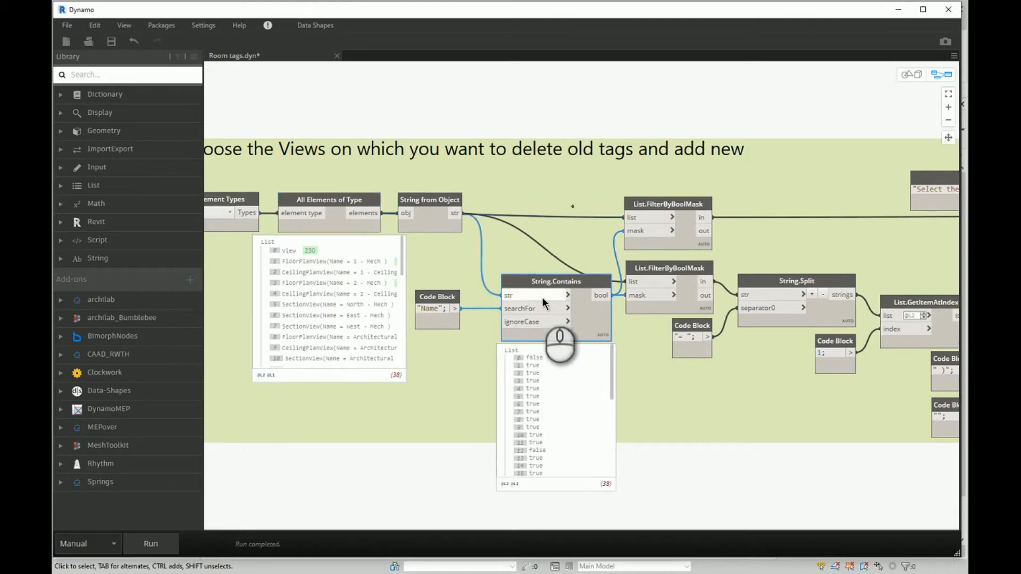
mouse_move(342, 306)
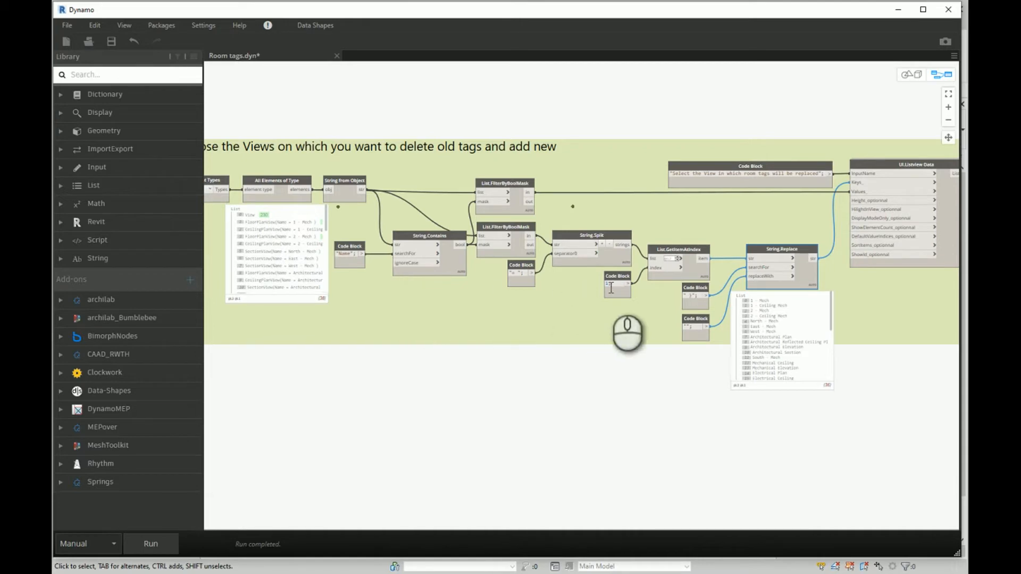
mouse_move(774, 261)
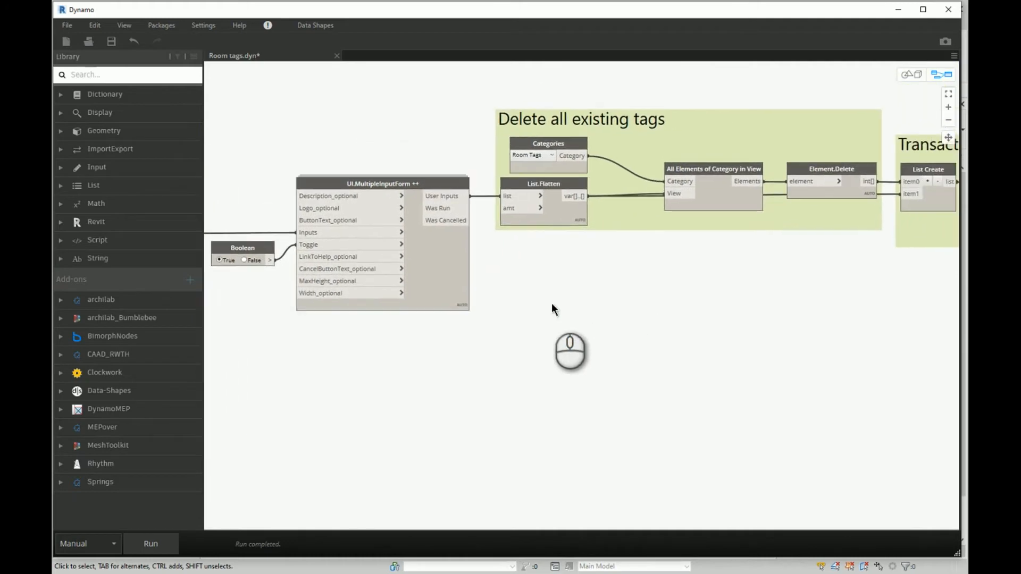
mouse_move(513, 266)
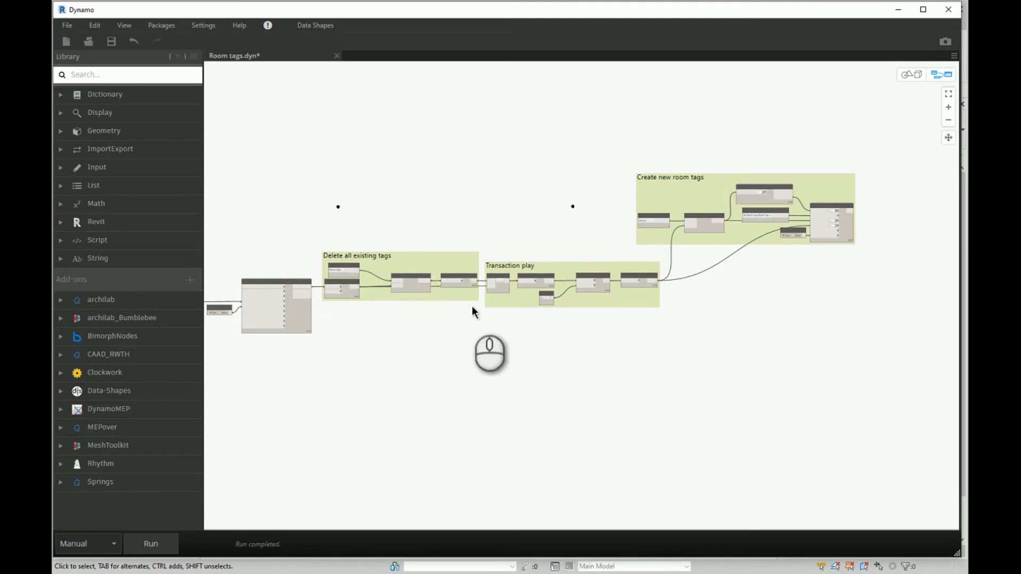
mouse_move(474, 299)
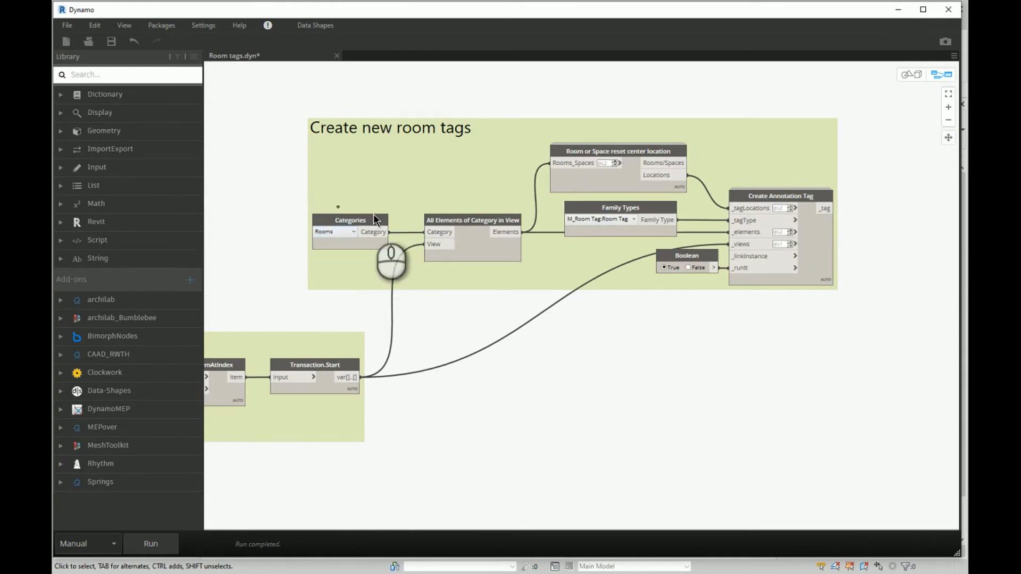
click(353, 232)
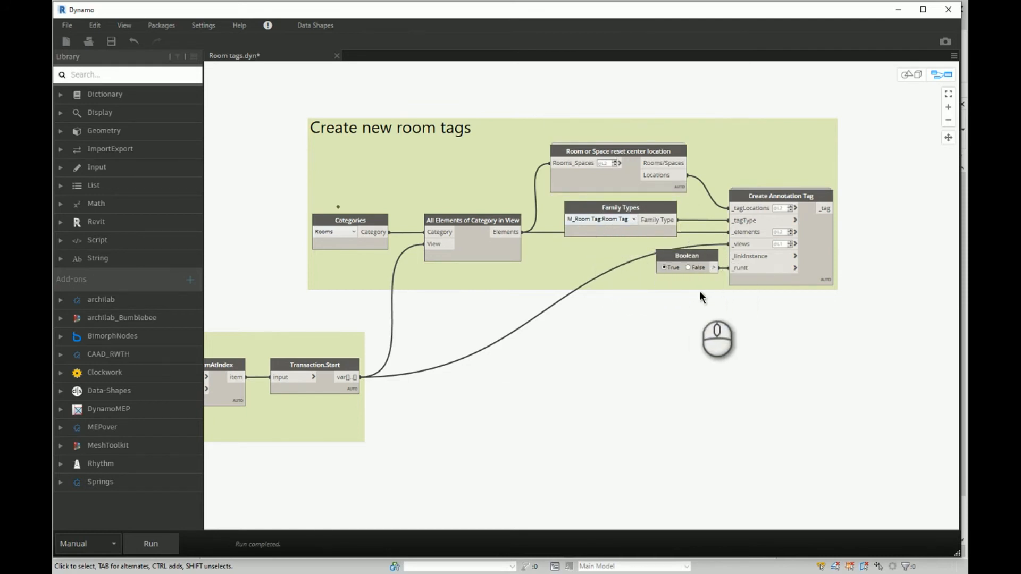
mouse_move(671, 288)
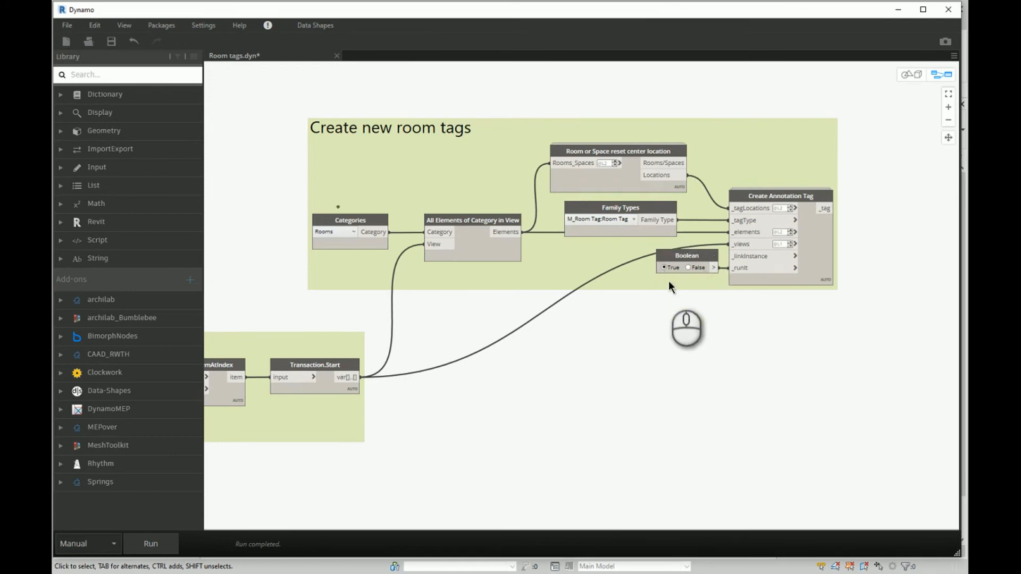
mouse_move(667, 281)
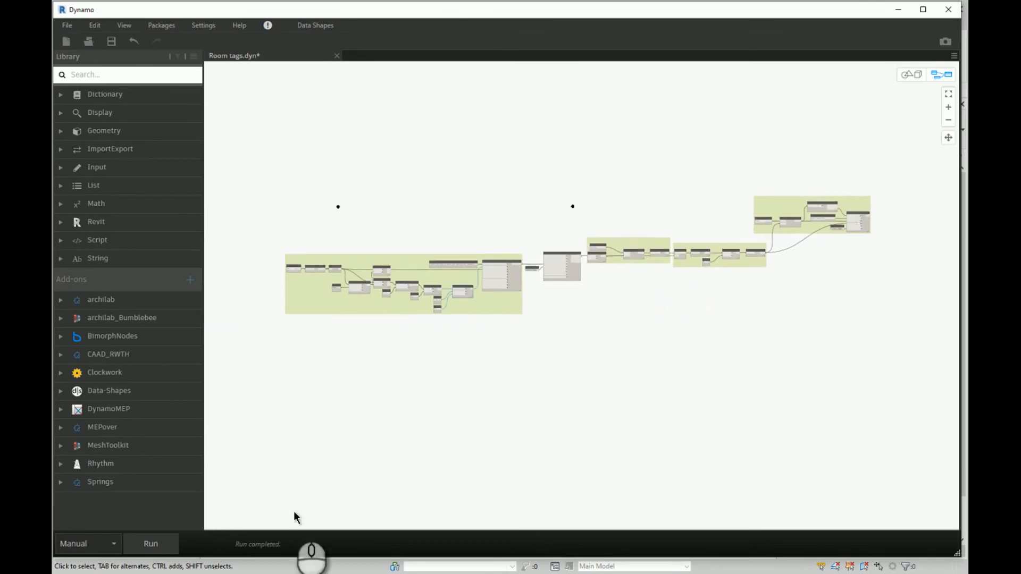
Run the script with '1 - Mech' chosen as the view to retag
click(151, 544)
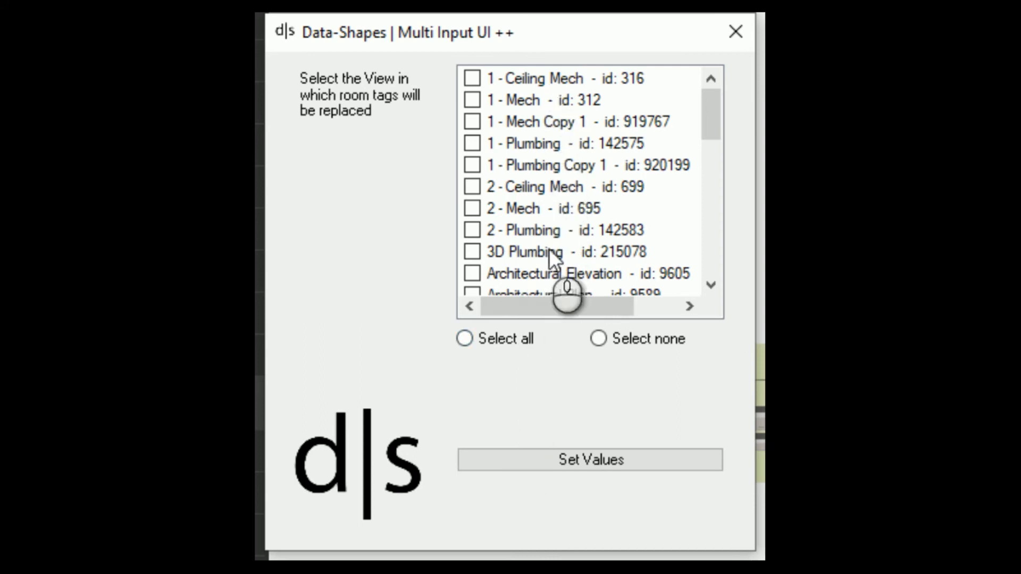
click(473, 100)
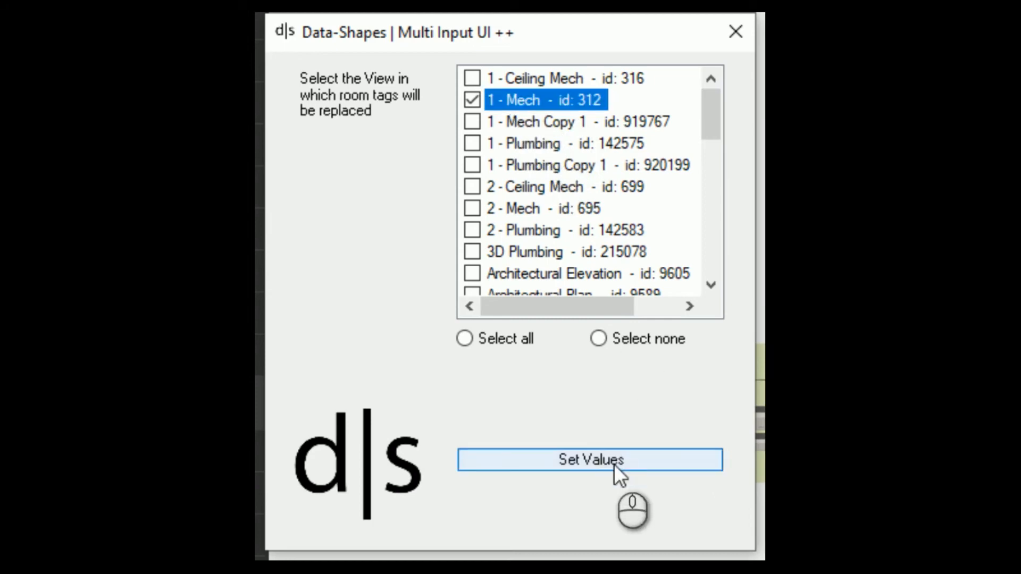
click(588, 460)
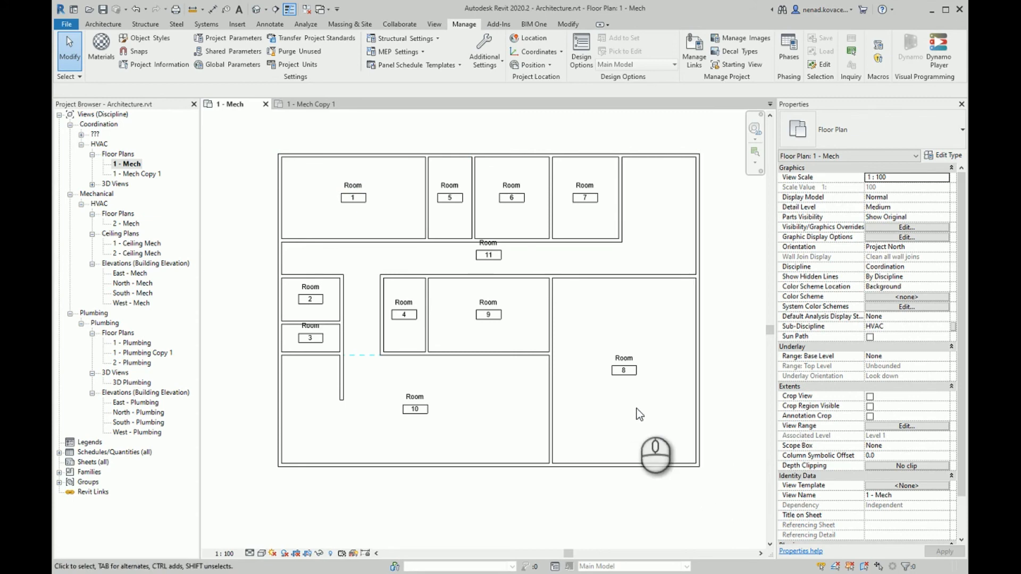
mouse_move(644, 397)
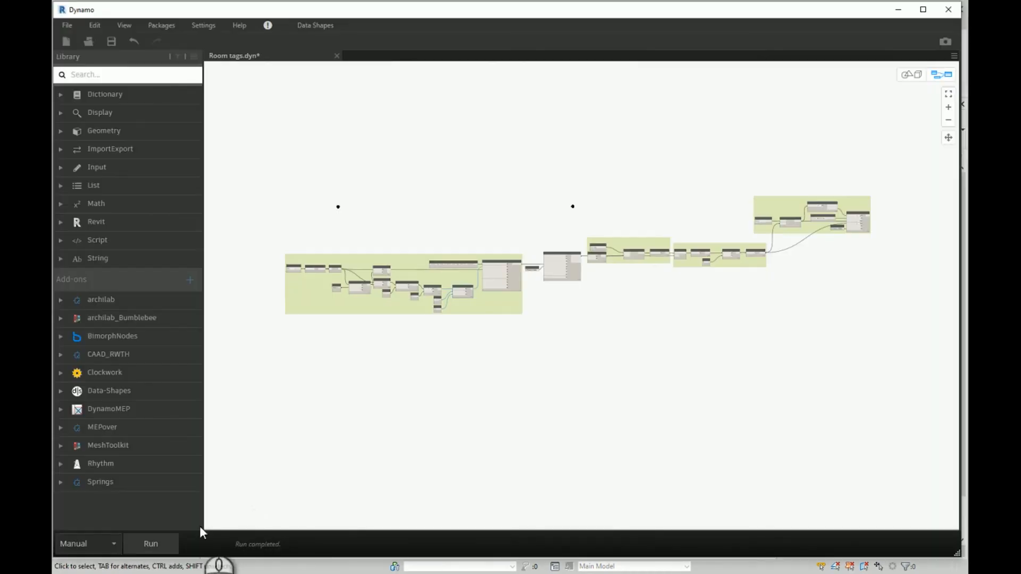
Rerun the script and tick '1 - Mech Copy 1' in the view form
click(151, 543)
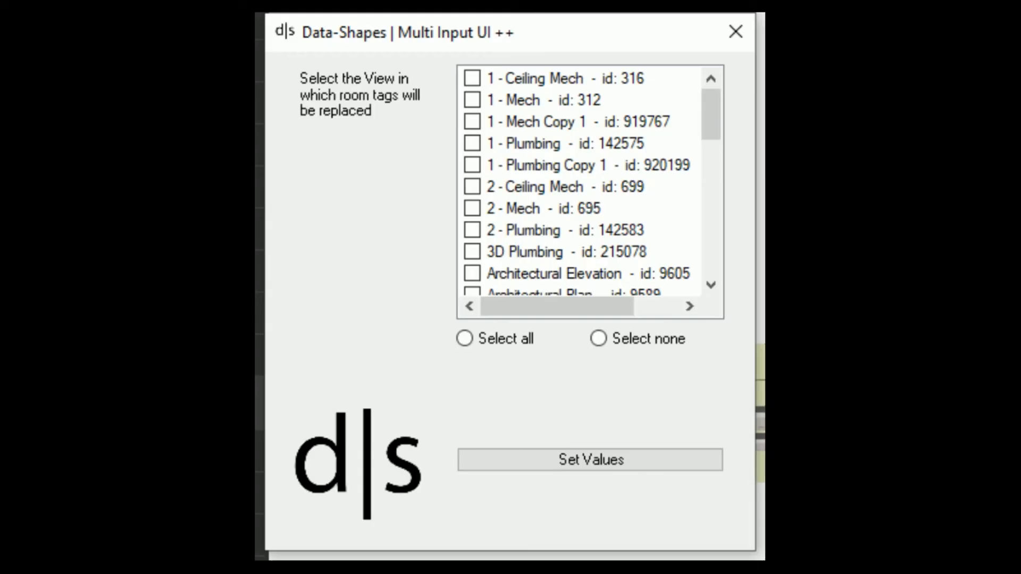
click(472, 122)
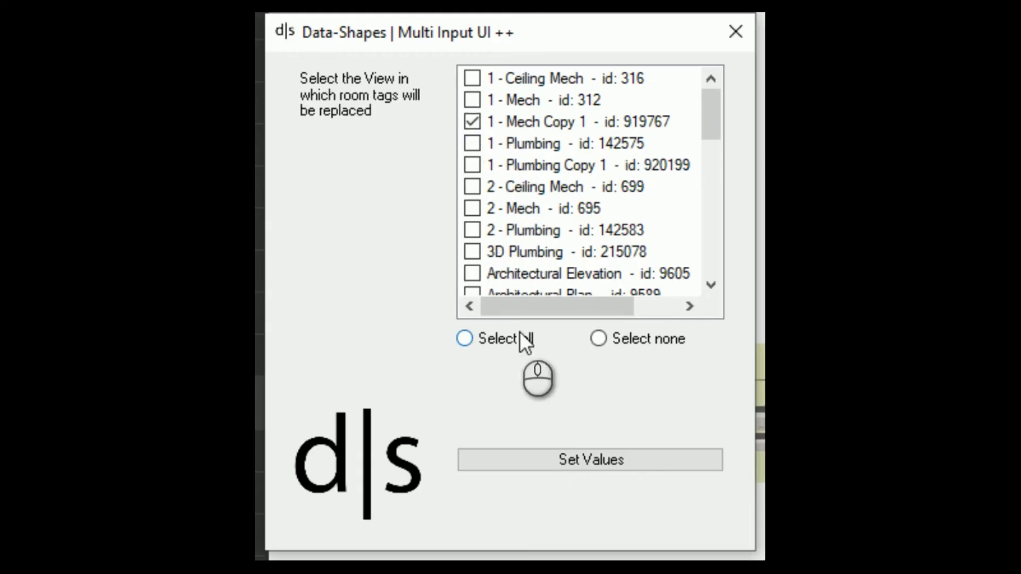